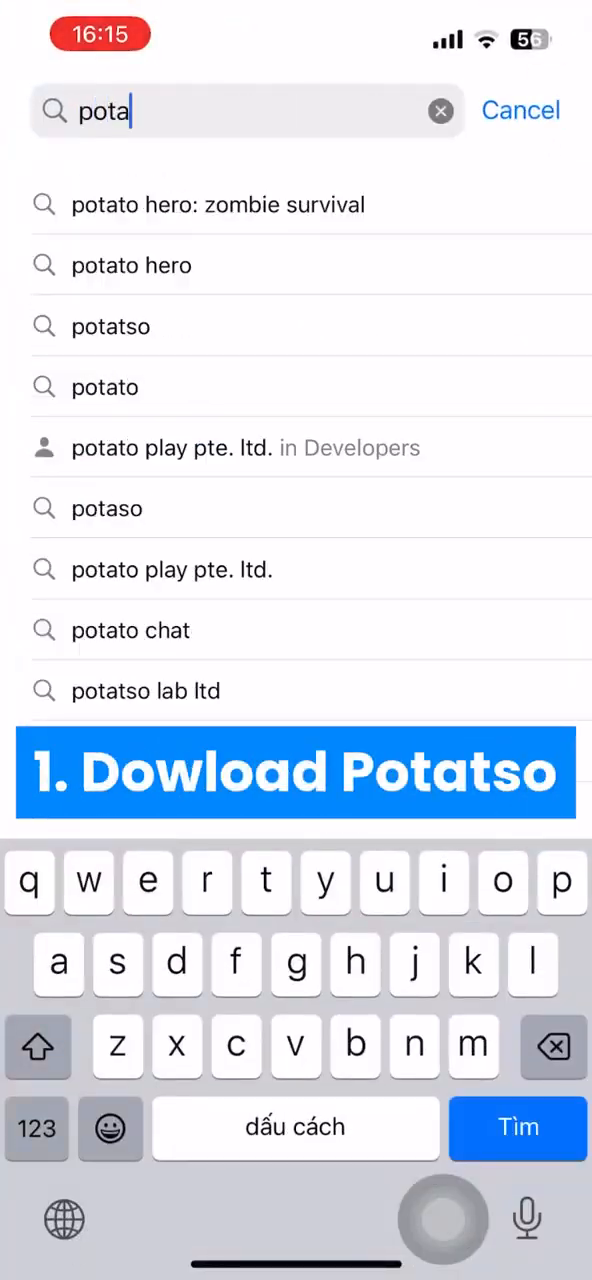
Find Potatso in the App Store and download it onto the phone
click(110, 326)
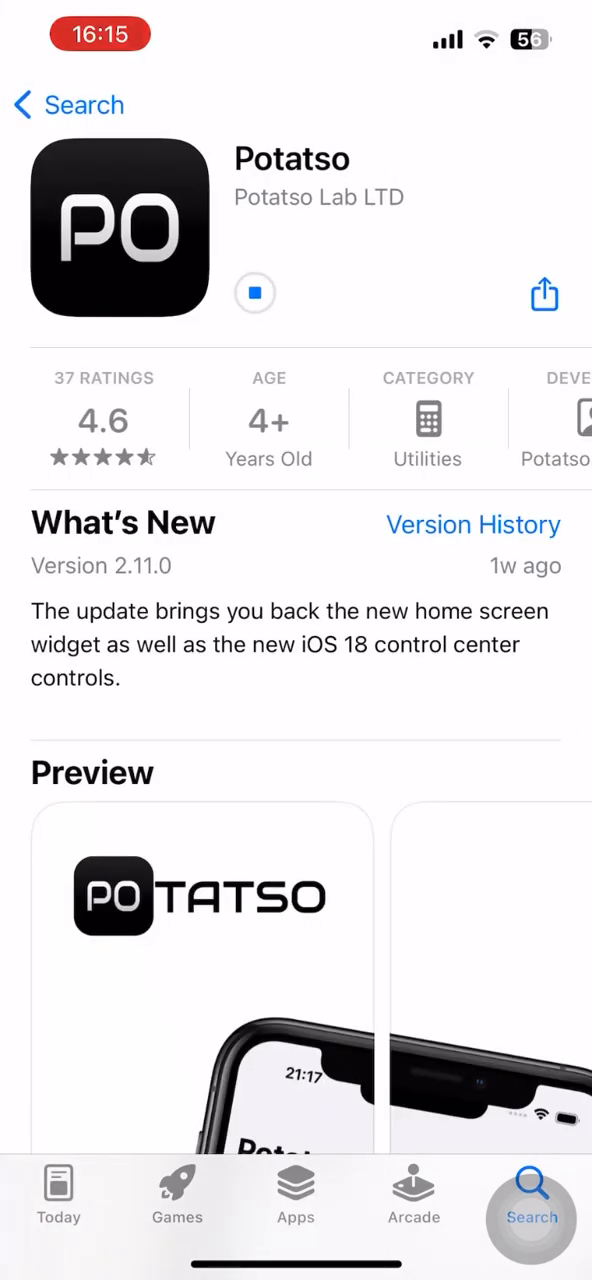
click(255, 293)
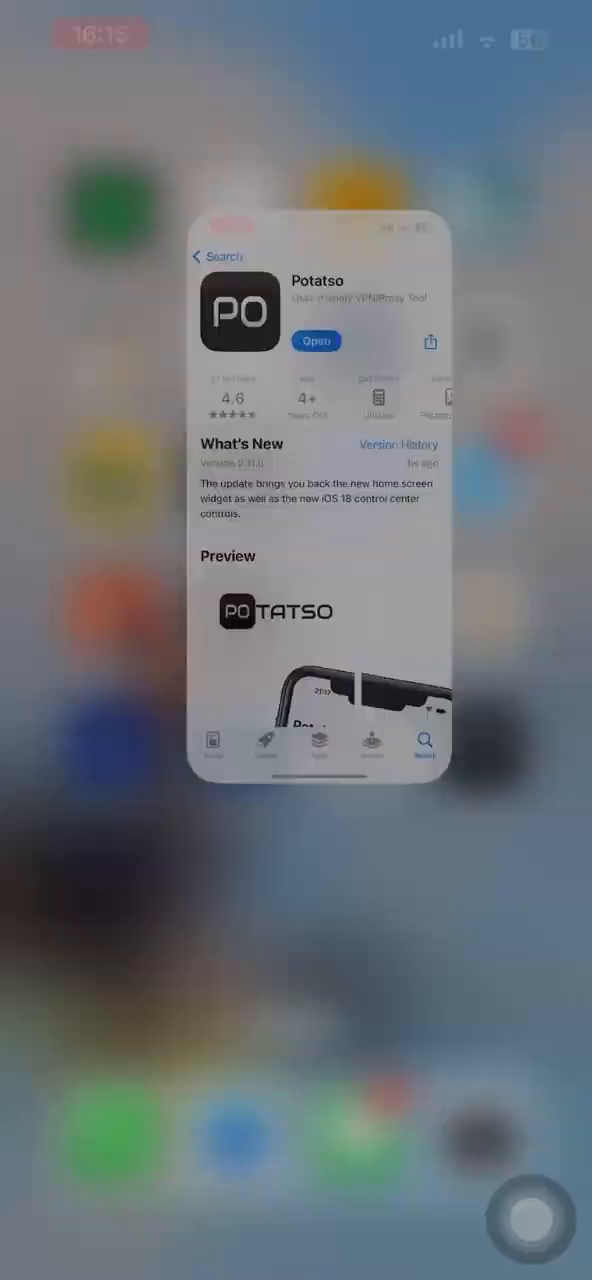
Start a new HTTP proxy with host resi-us.lightningproxies.net and port 9999
click(316, 341)
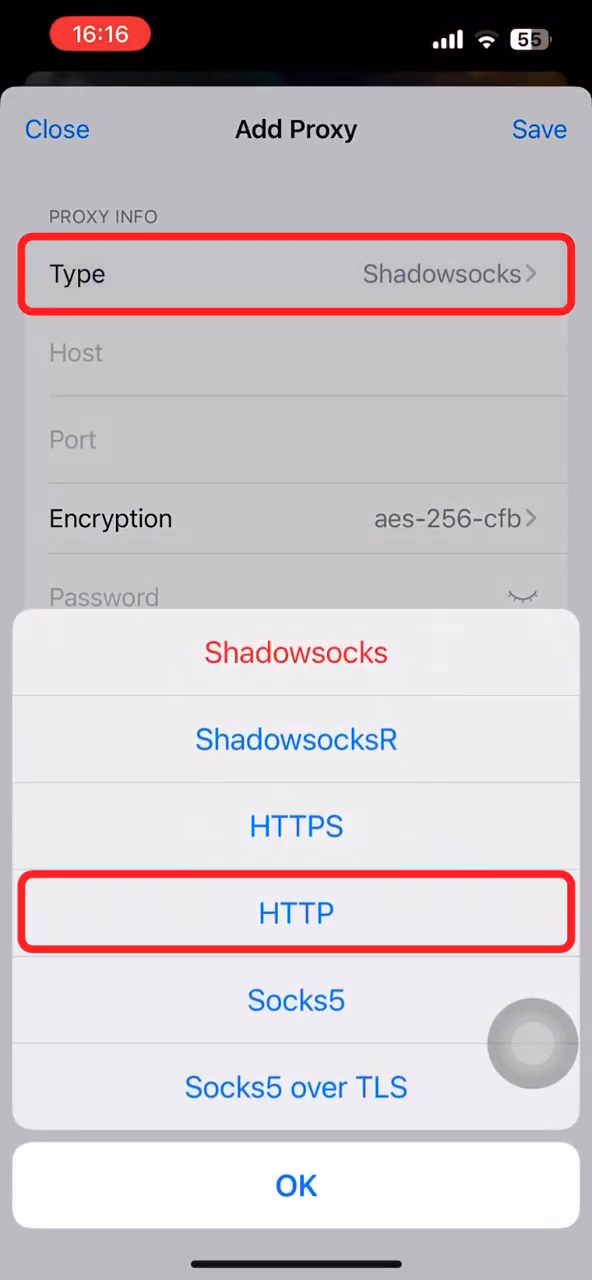
click(296, 911)
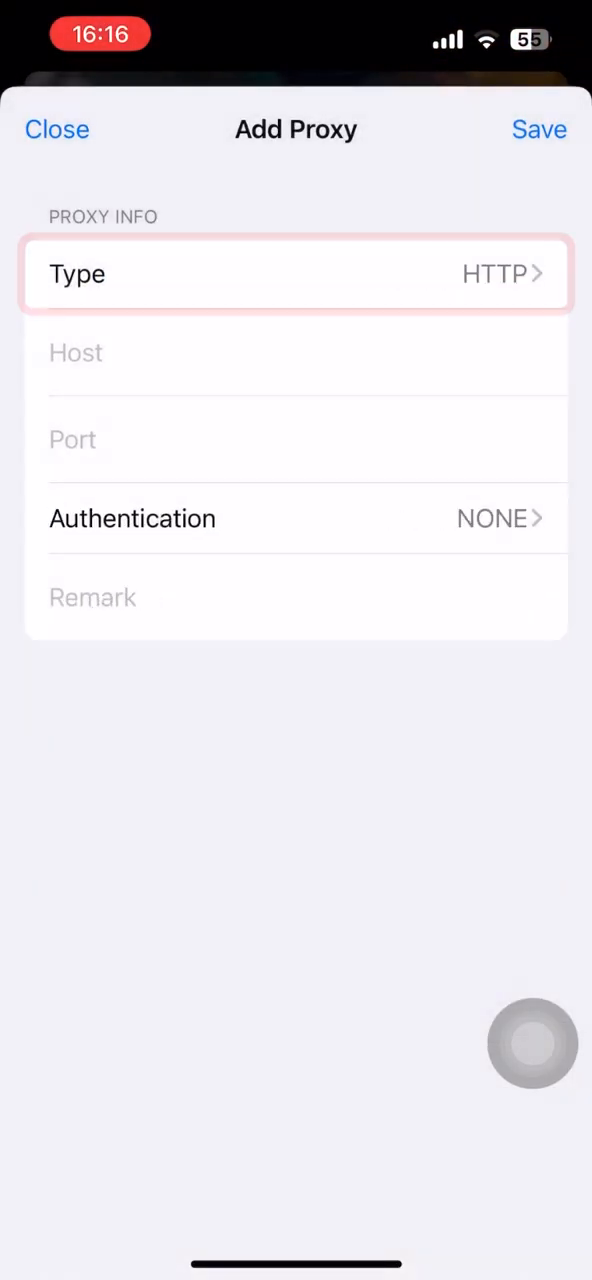
text(resi-us.lightningproxies.net)
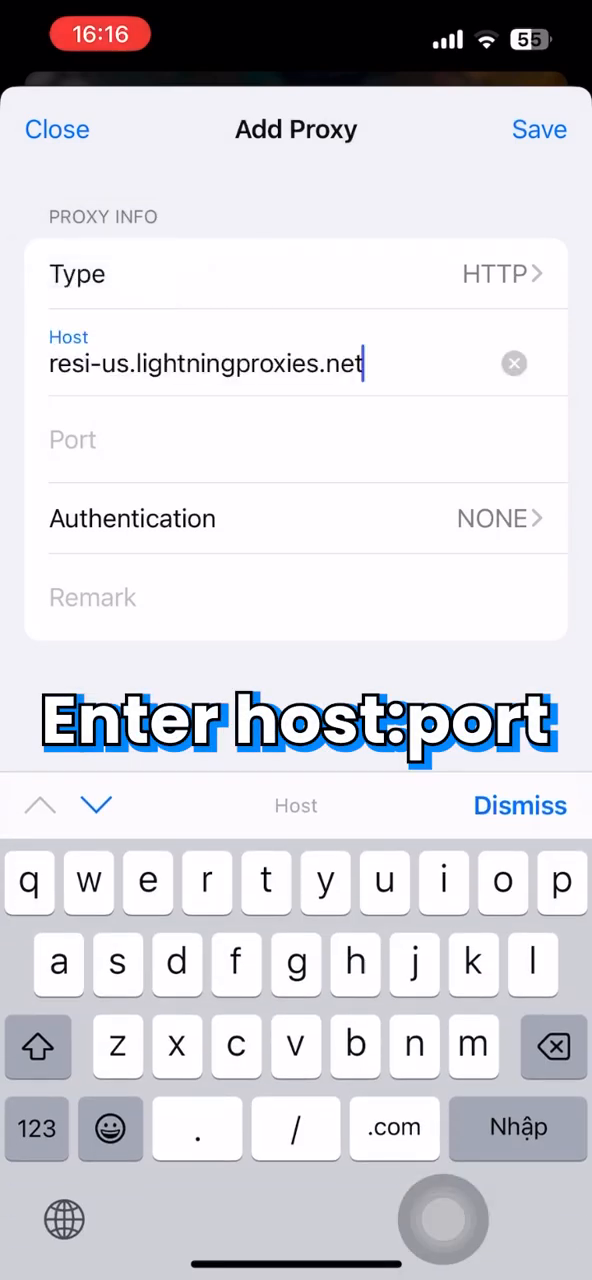
click(72, 439)
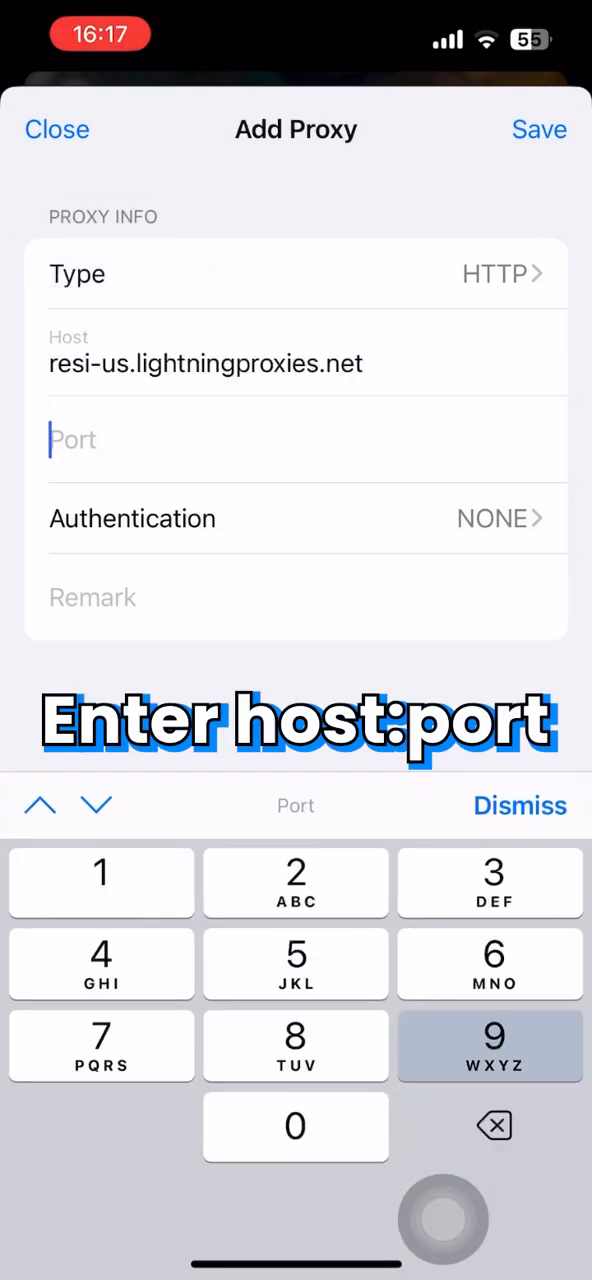
text(9999)
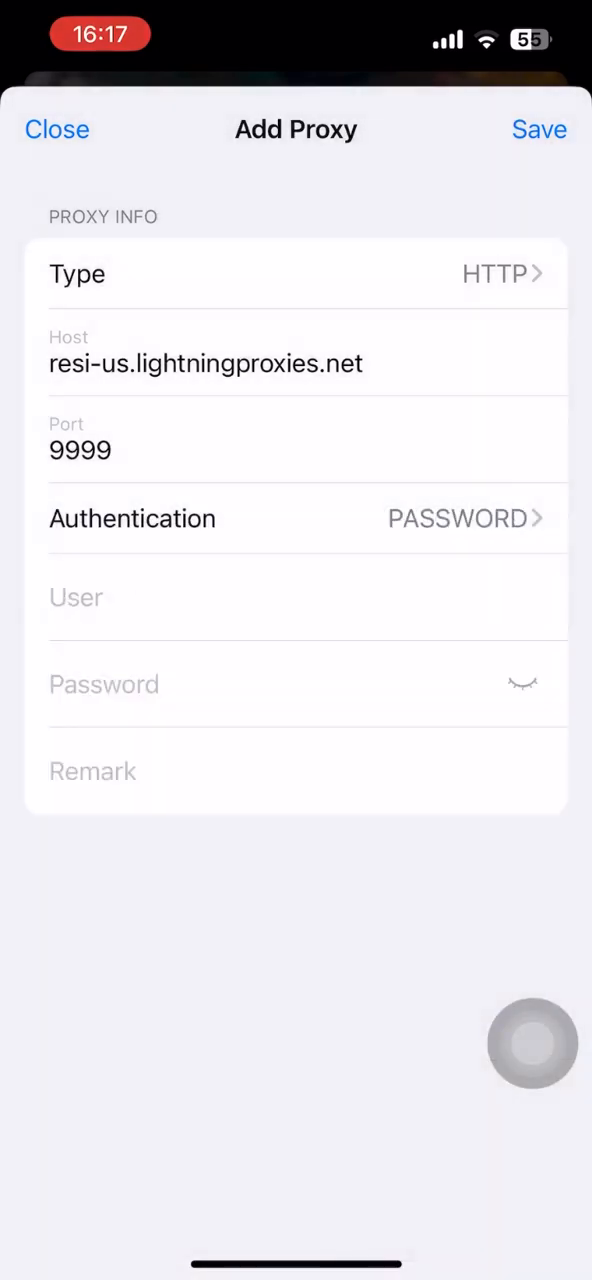
click(300, 597)
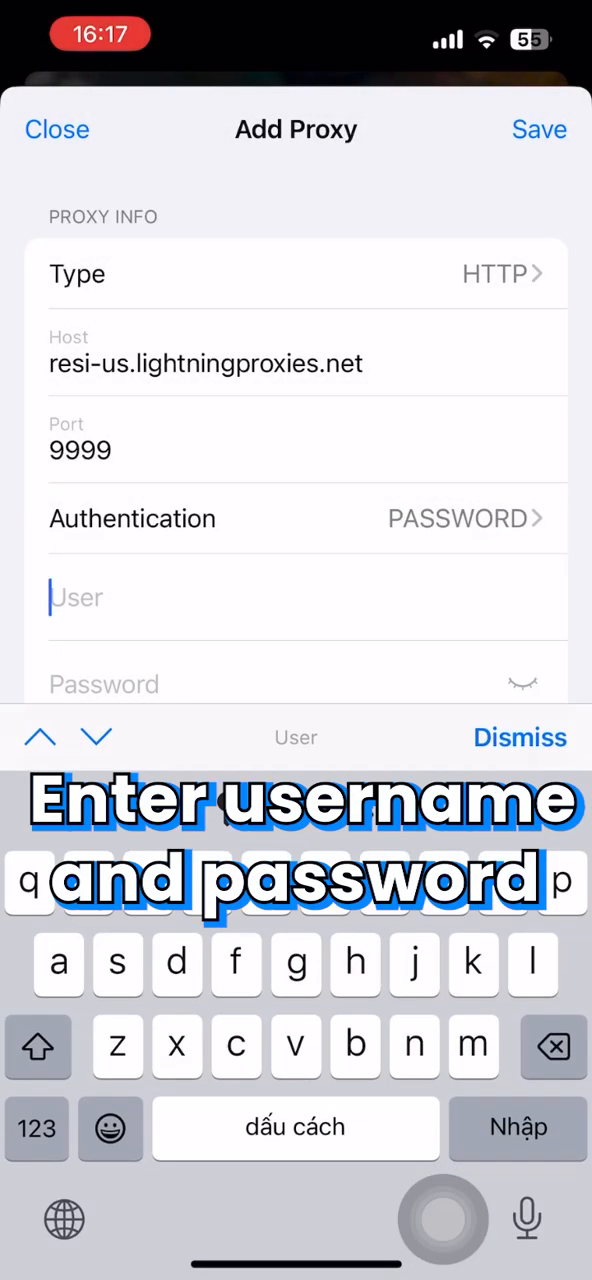
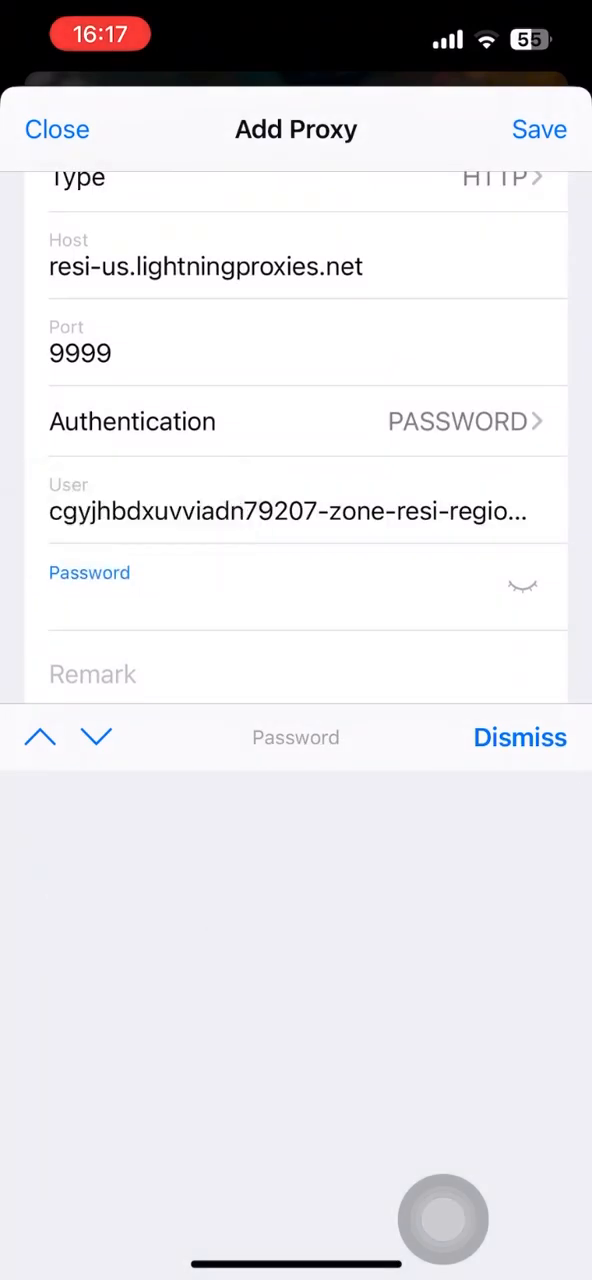
click(520, 737)
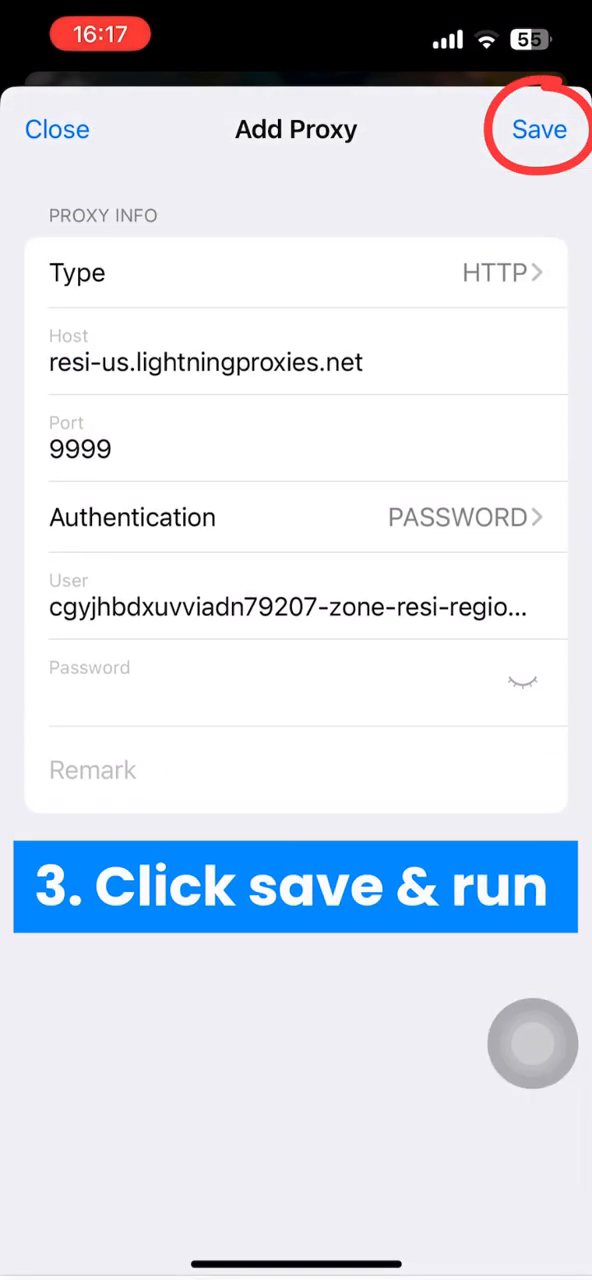
Save the US proxy, start the connection, and show the saved-proxy list
click(539, 129)
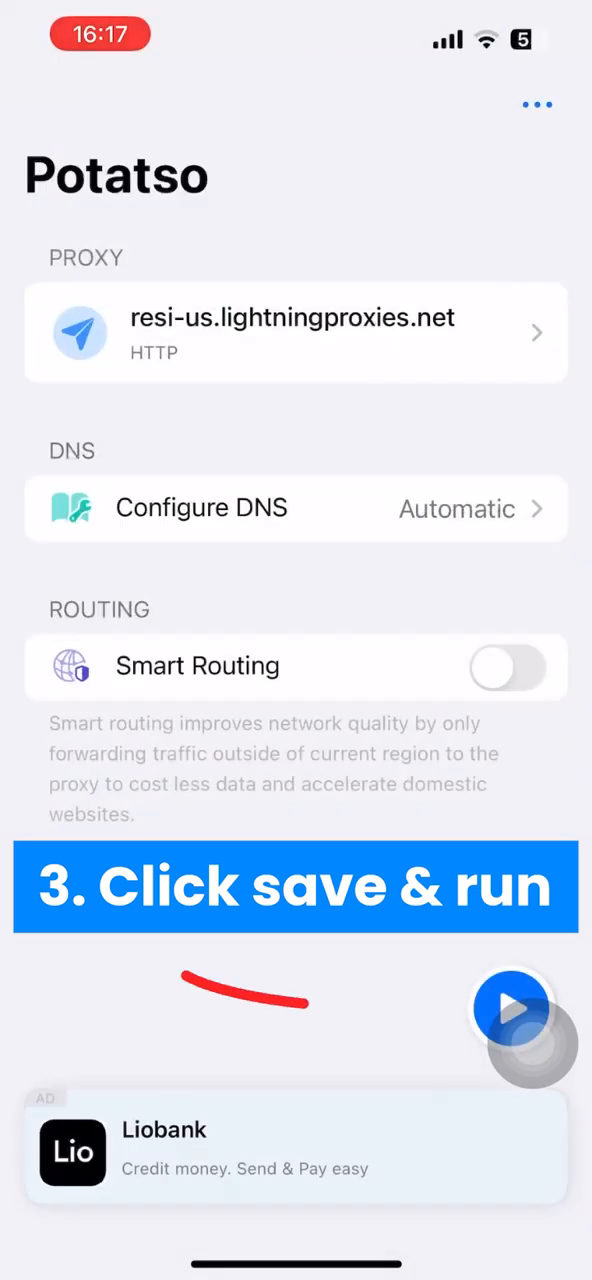
click(512, 1007)
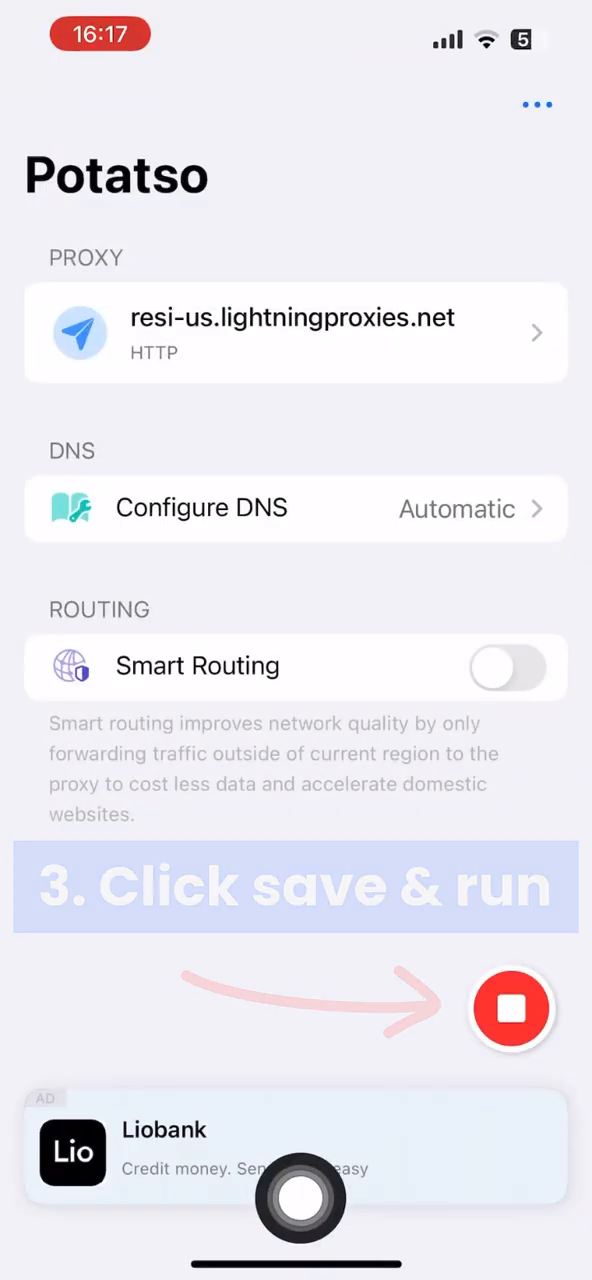
click(512, 1007)
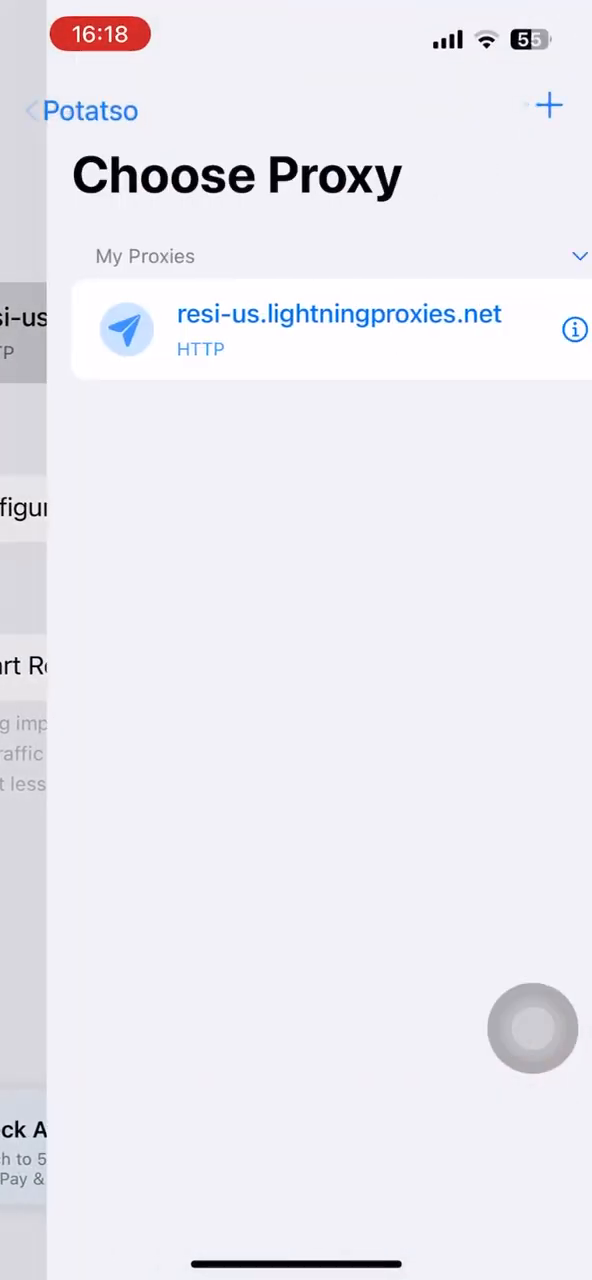
Add a second manual HTTP proxy for resi-eu.lightningproxies.net on port 9999
click(548, 105)
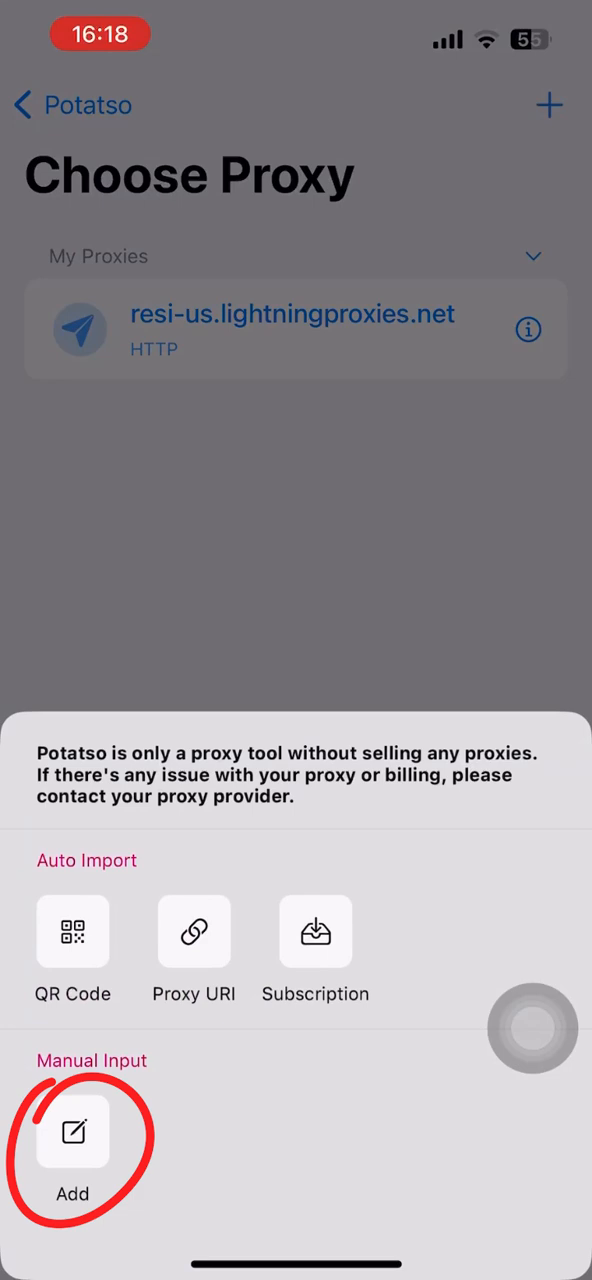
click(72, 1132)
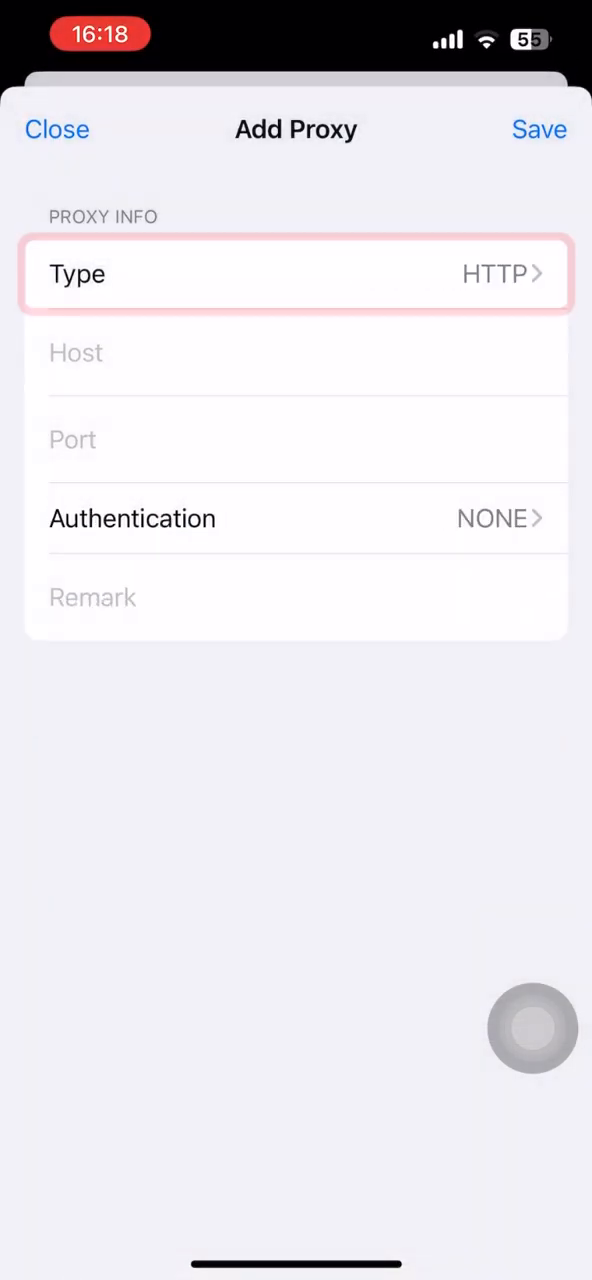
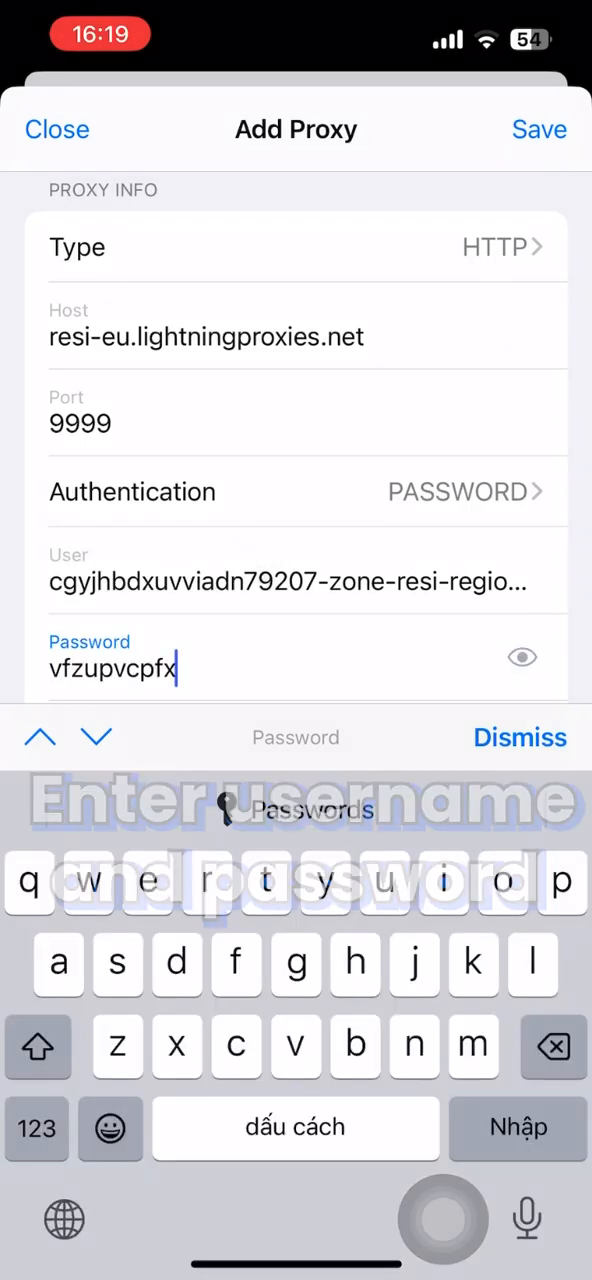
click(539, 129)
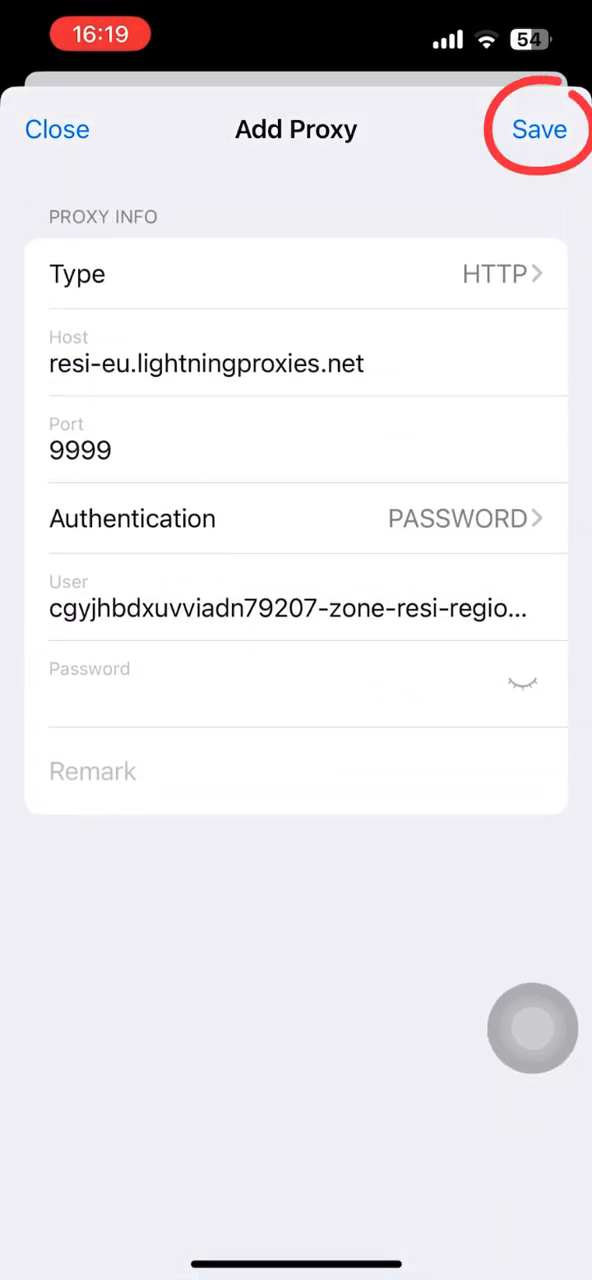
click(538, 129)
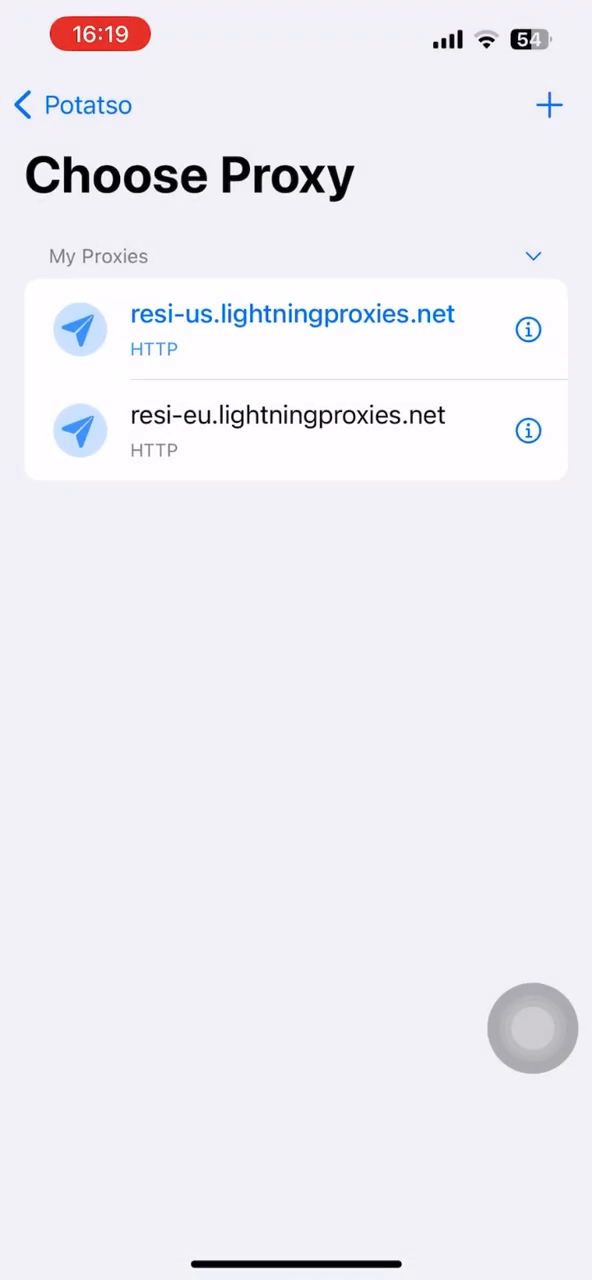
Select resi-eu.lightningproxies.net as the active proxy and return to the main screen
click(287, 431)
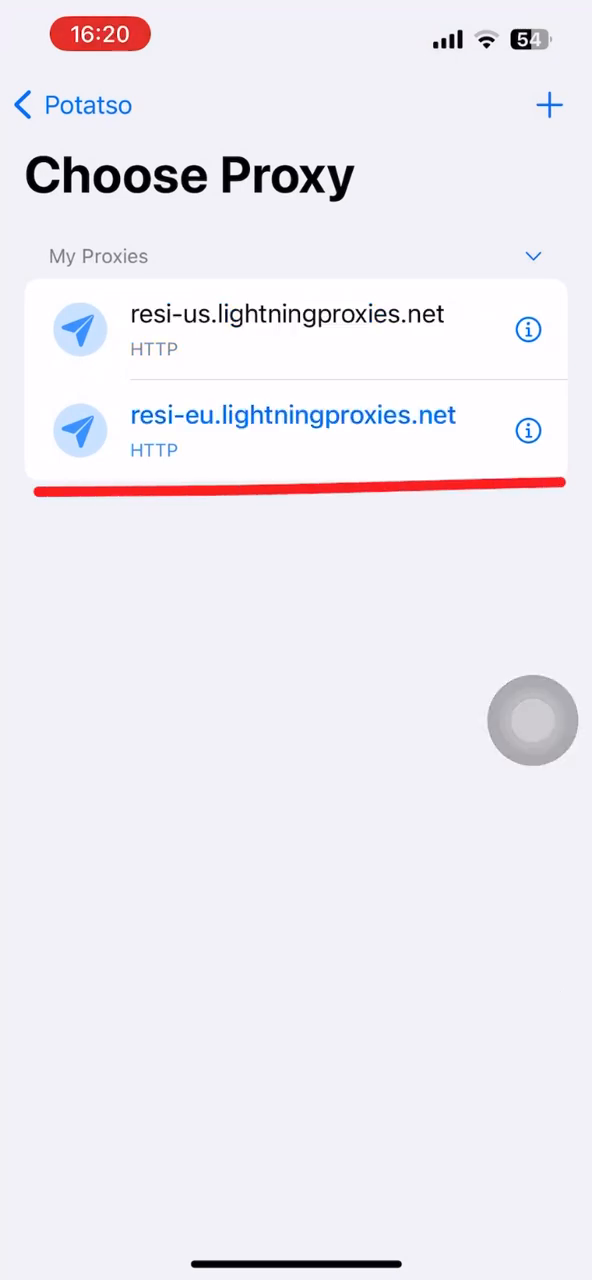
click(293, 430)
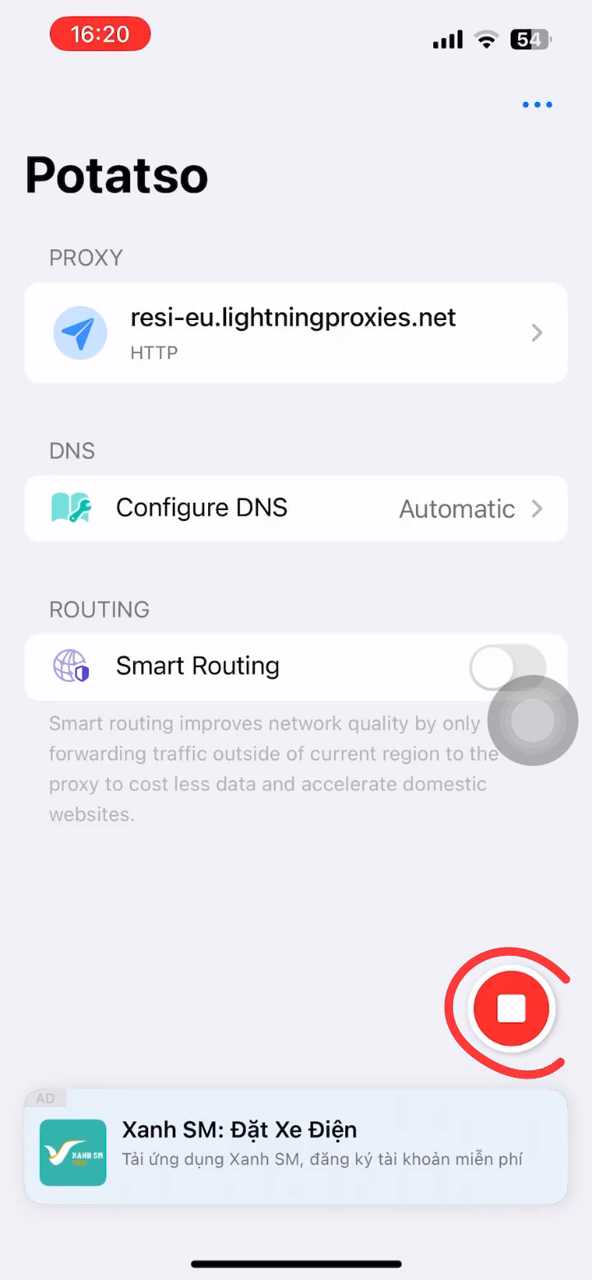
Stop the running connection and bring the saved-proxy list back up
click(508, 1007)
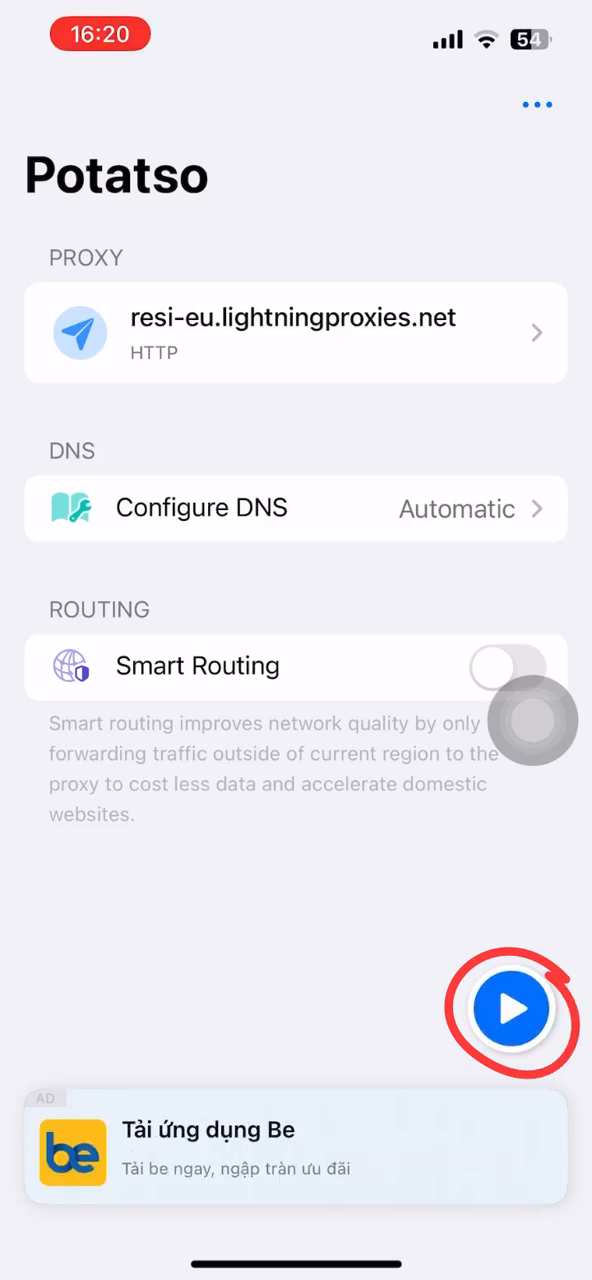
click(511, 1008)
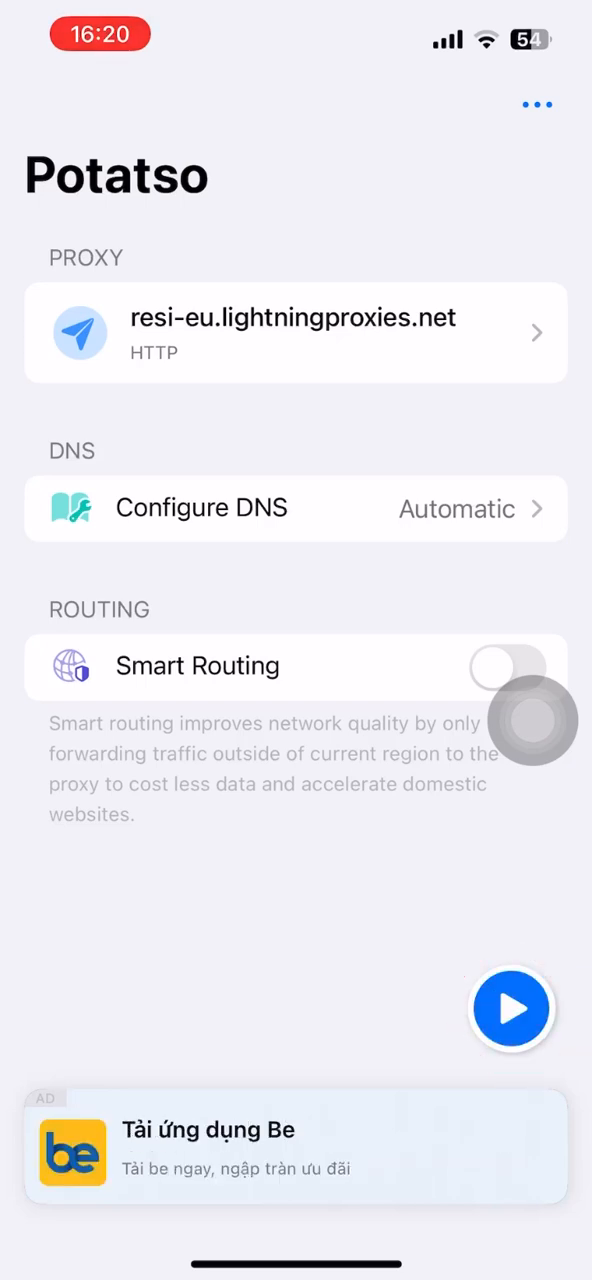
click(295, 332)
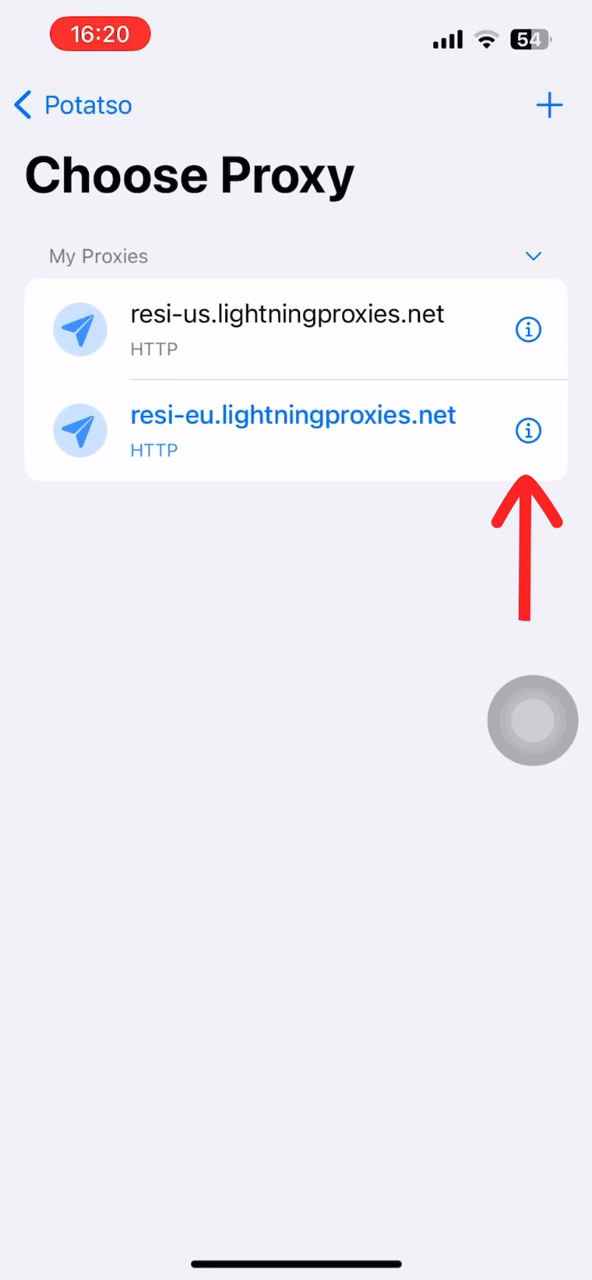
Edit the resi-eu proxy's port to 9997 and save it
click(528, 431)
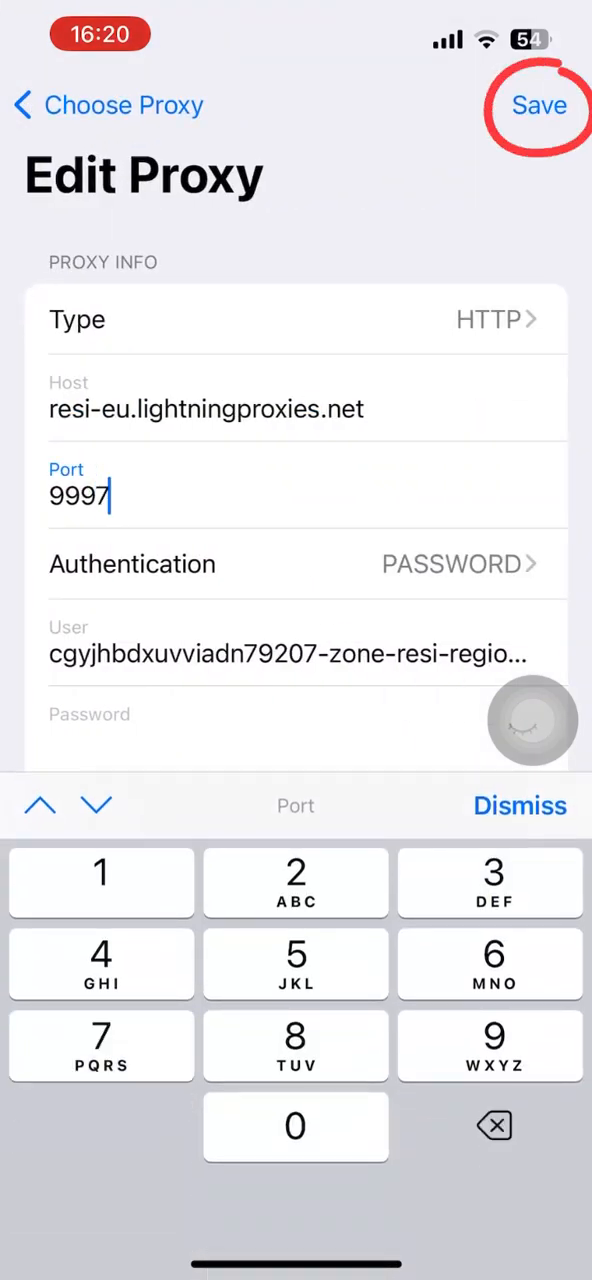
click(539, 105)
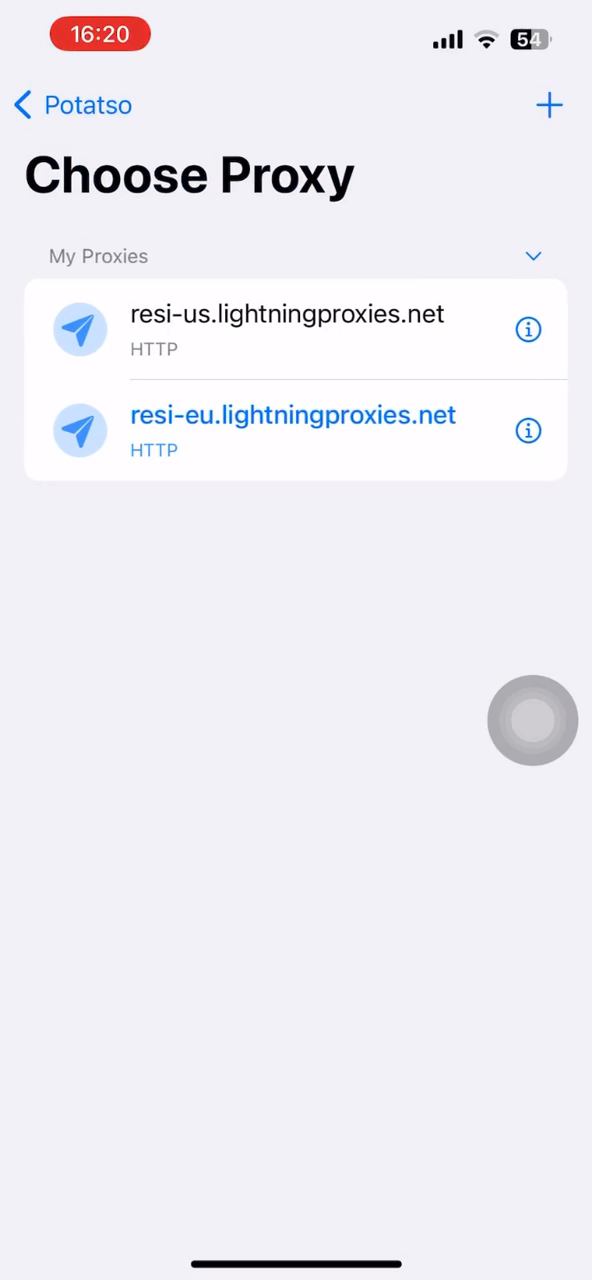